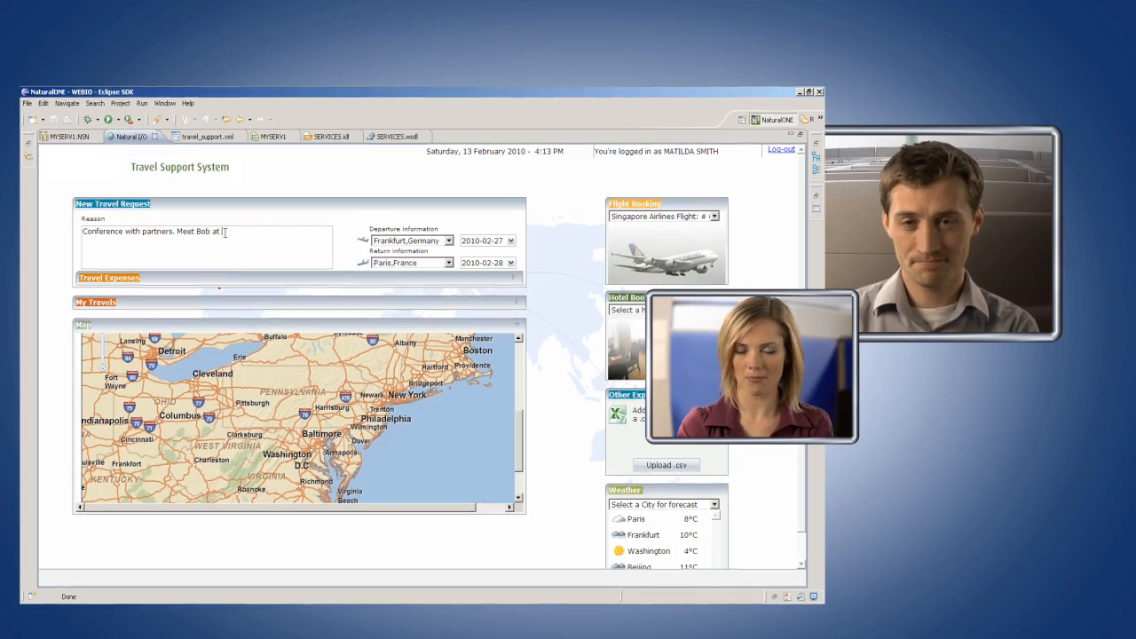
Step: Finish the New Travel Request reason with 'registration.' in the Natural I/O preview
type("registration.")
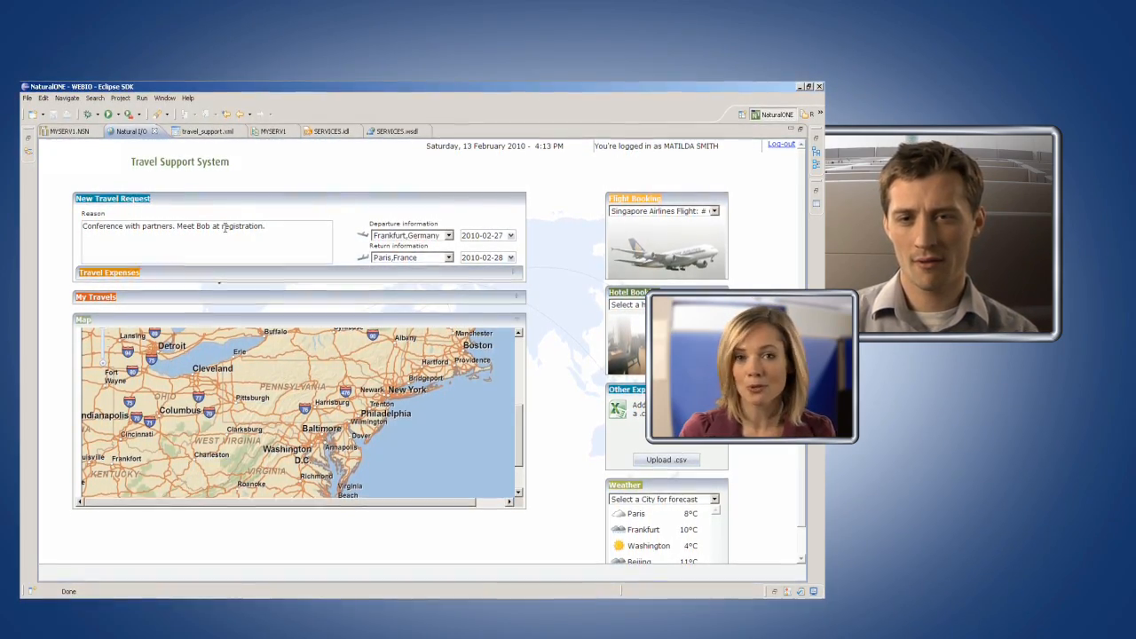
left_click(448, 255)
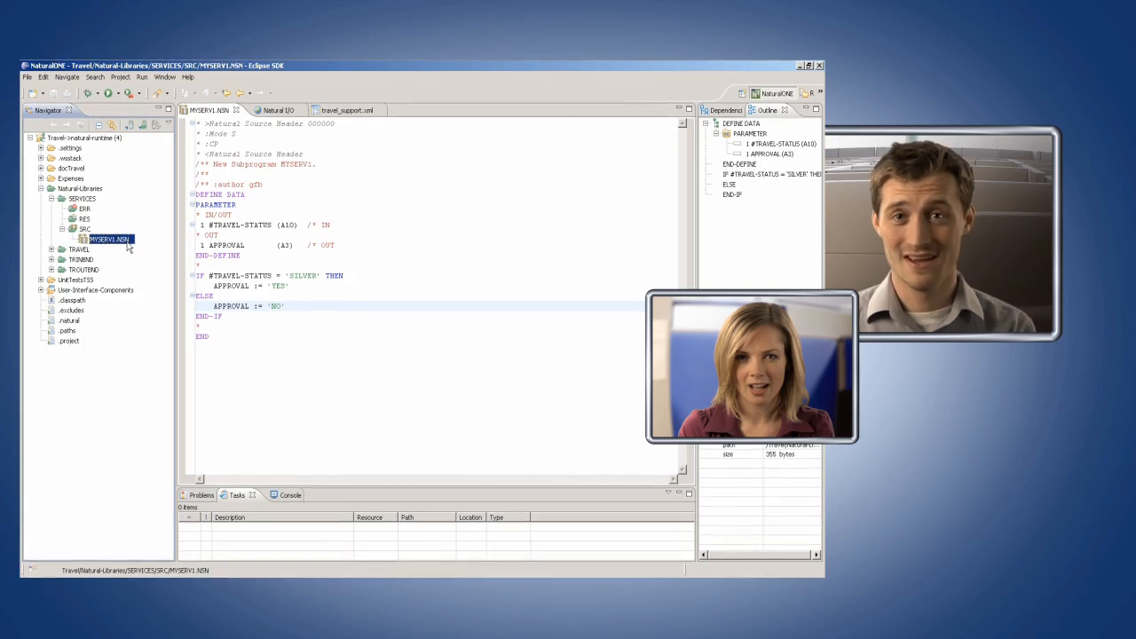
Step: Start Test Subprogram on MYSERV1.NSN from the Navigator context menu
right_click(108, 236)
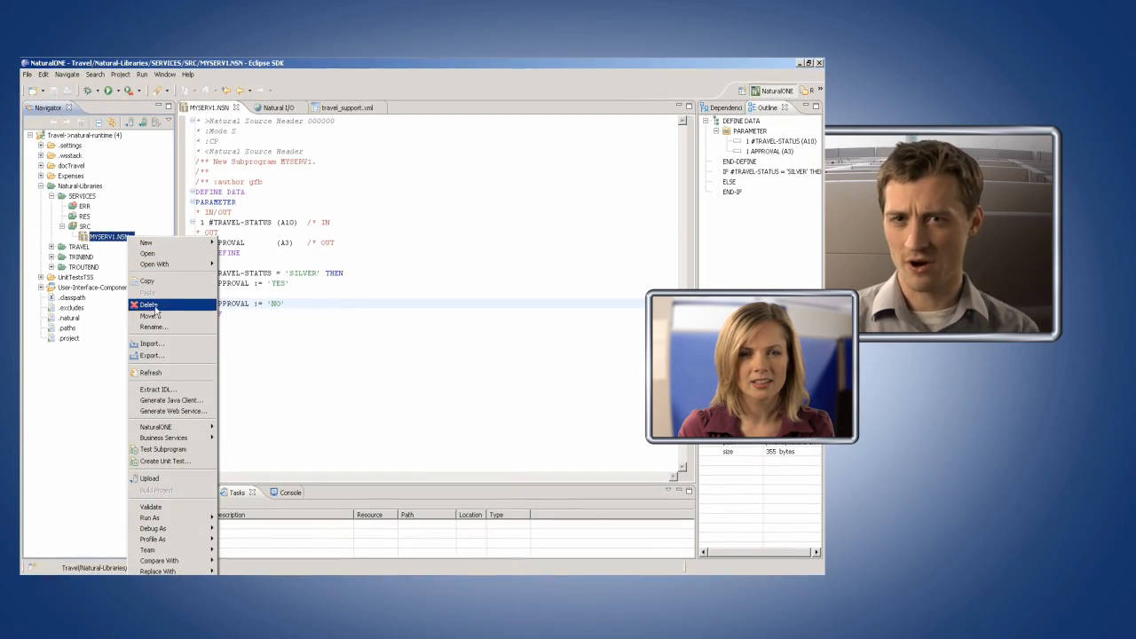
left_click(162, 449)
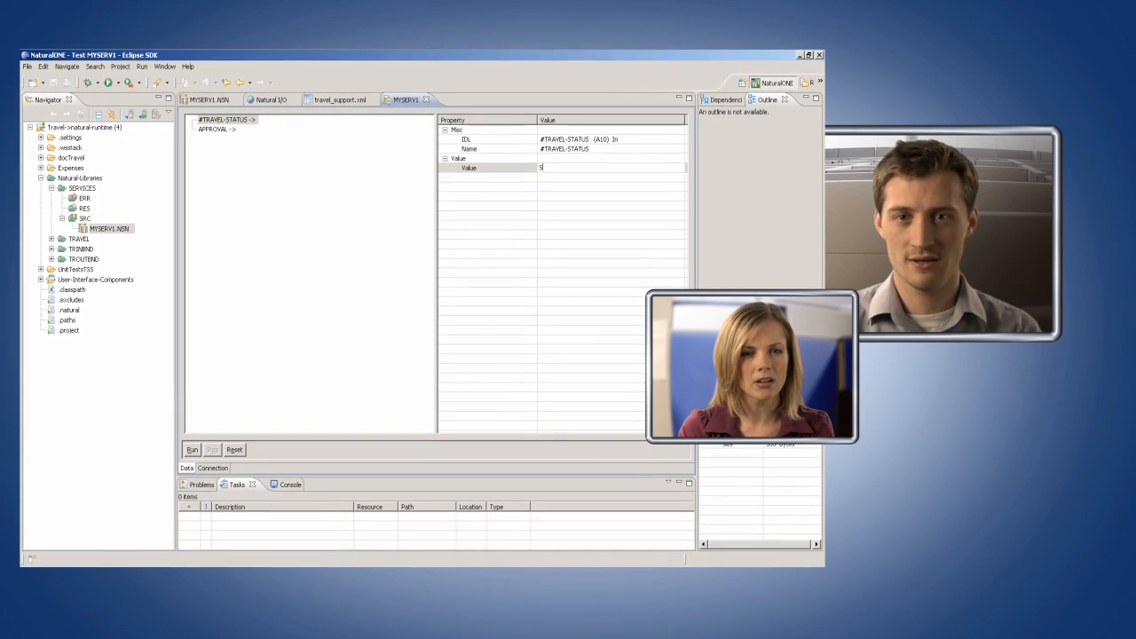
Step: Enter SILVER as the #TRAVEL-STATUS test value in Test MYSERV1
type("SILVER")
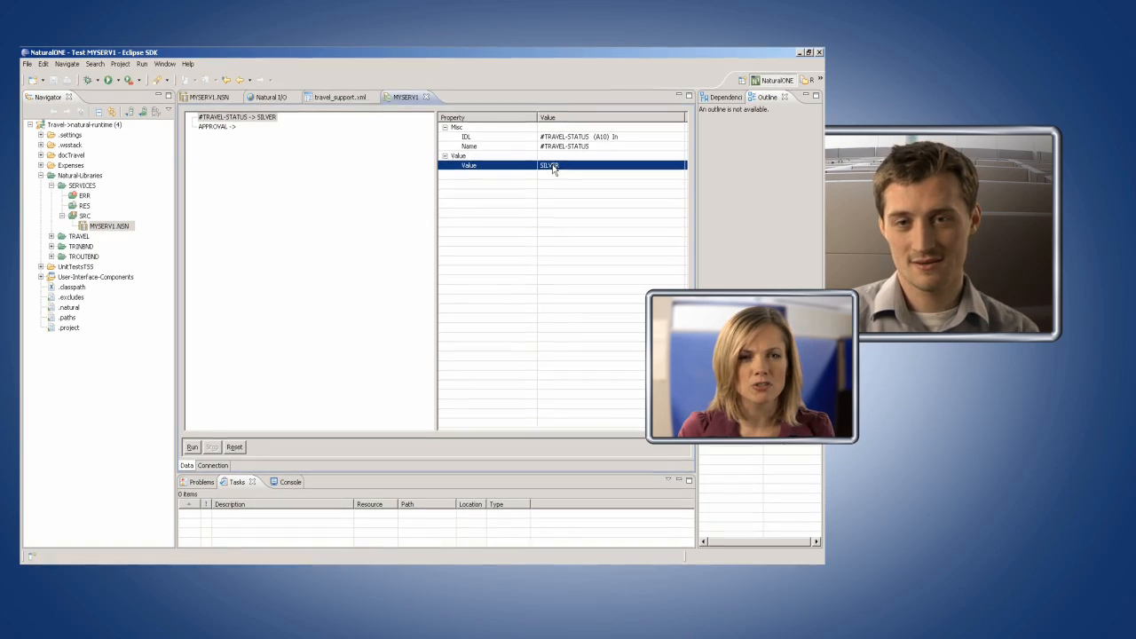
left_click(192, 444)
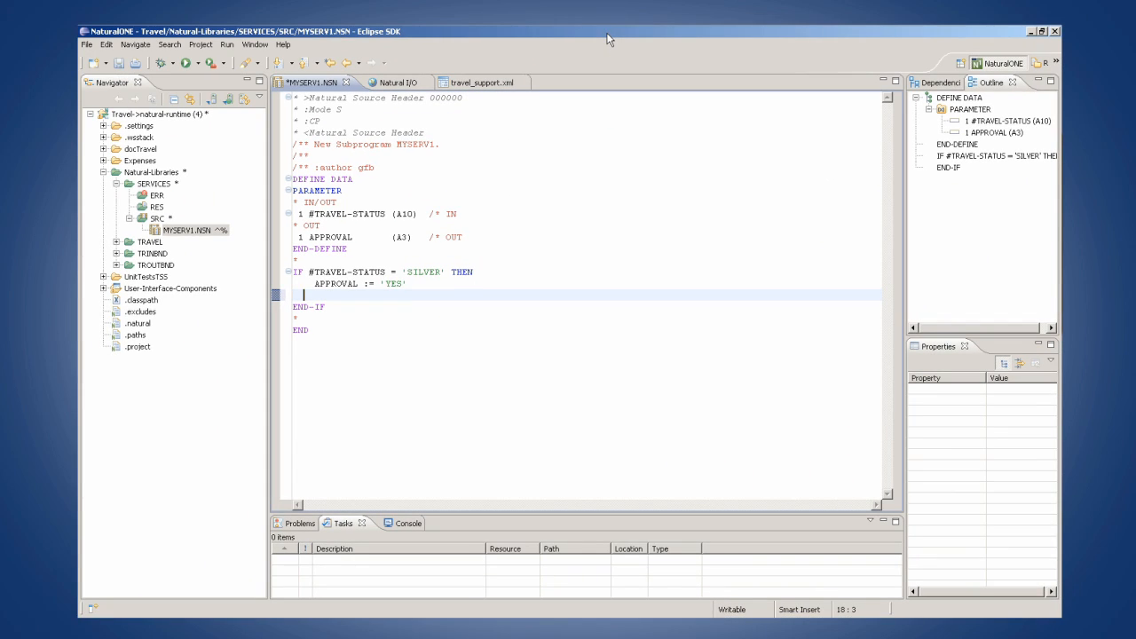
Step: Add an ELSE line with APPROVAL := 'NO' after the THEN branch in MYSERV1.NSN
type("E")
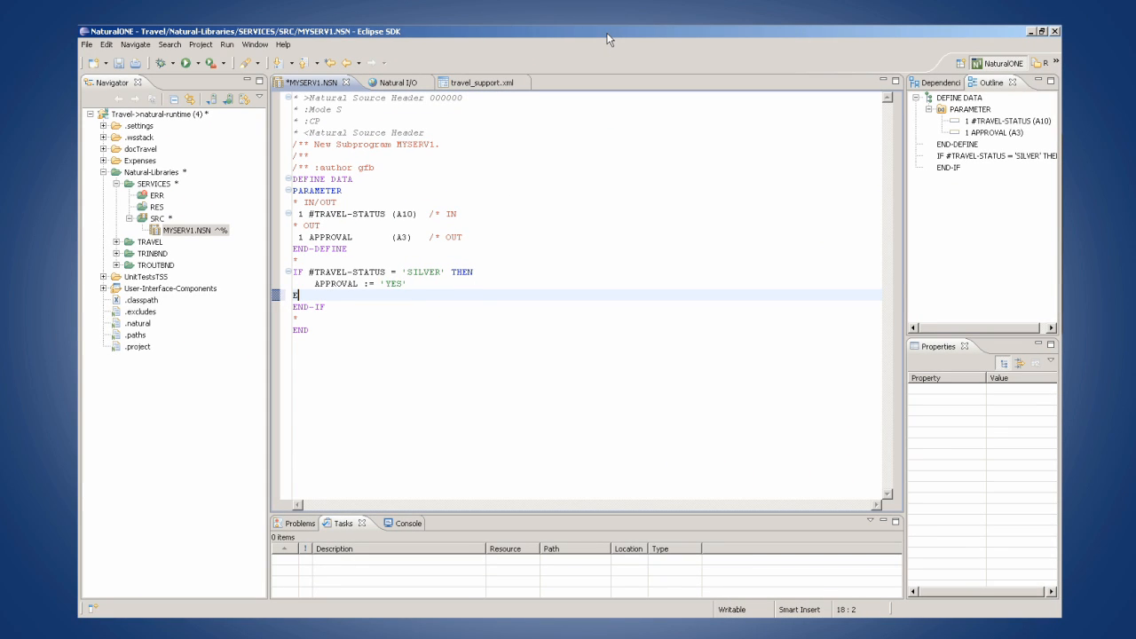
type("LSE")
type("A")
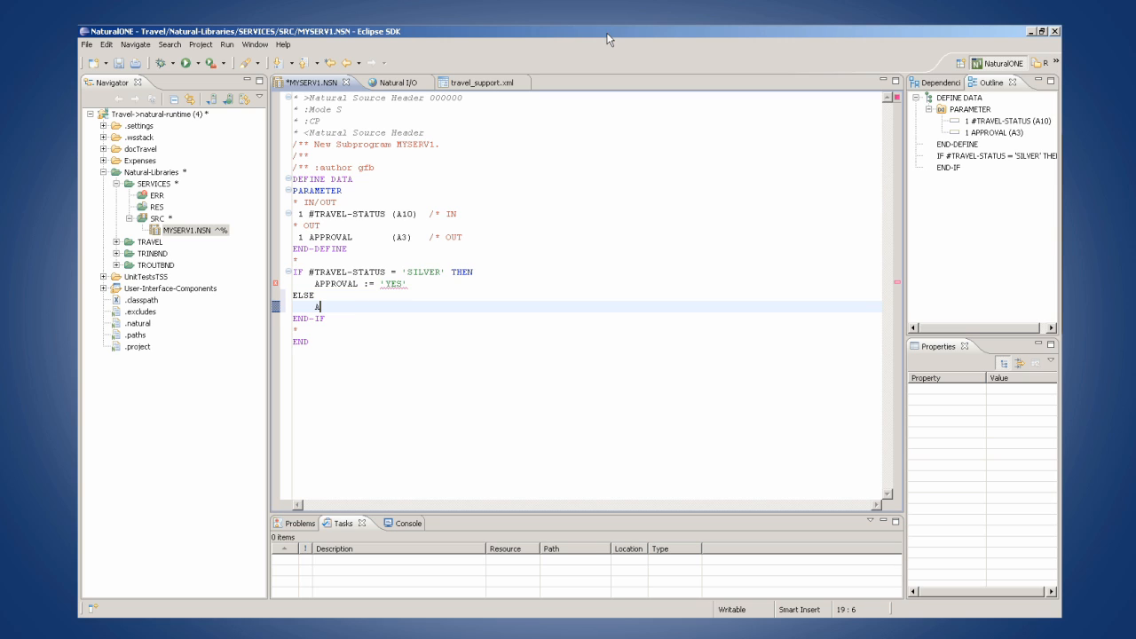
type("PPROVAL")
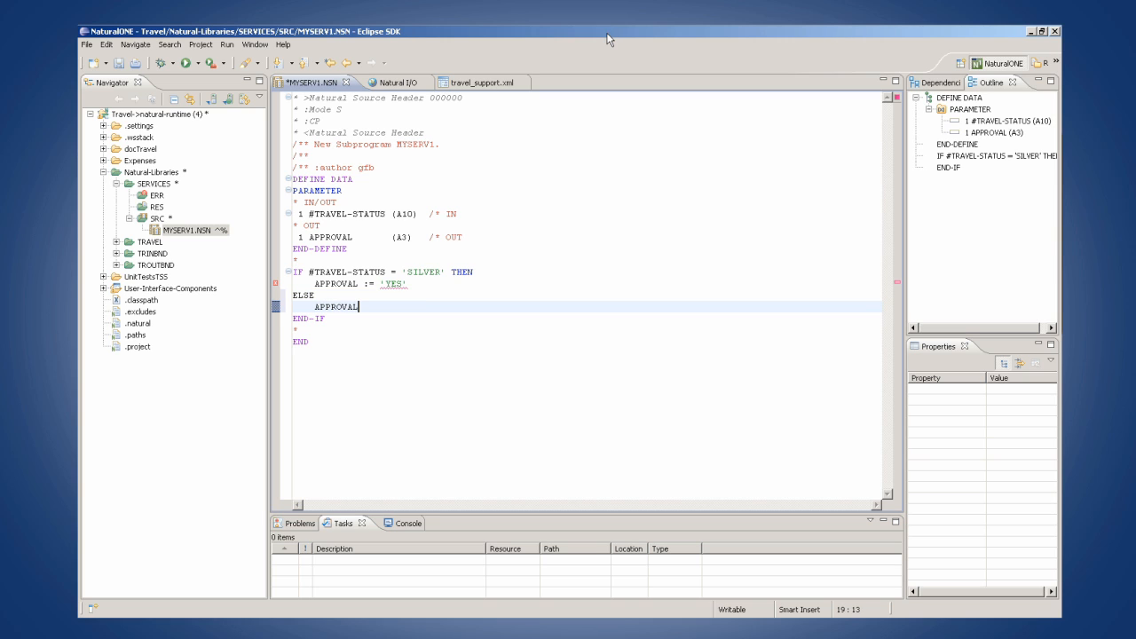
type(":=")
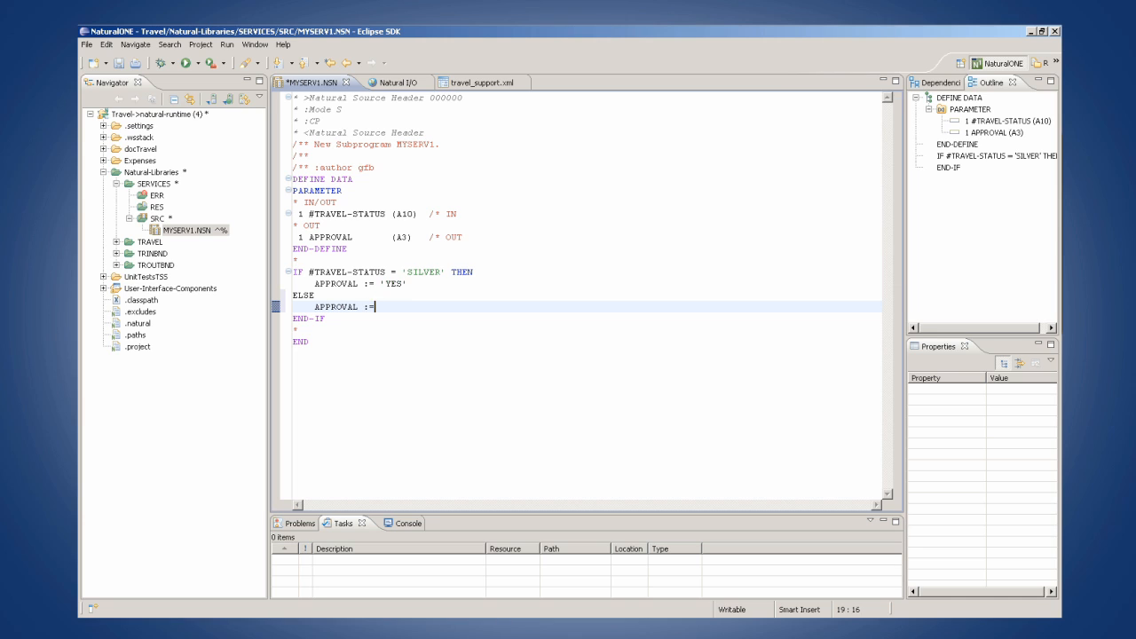
type("'N")
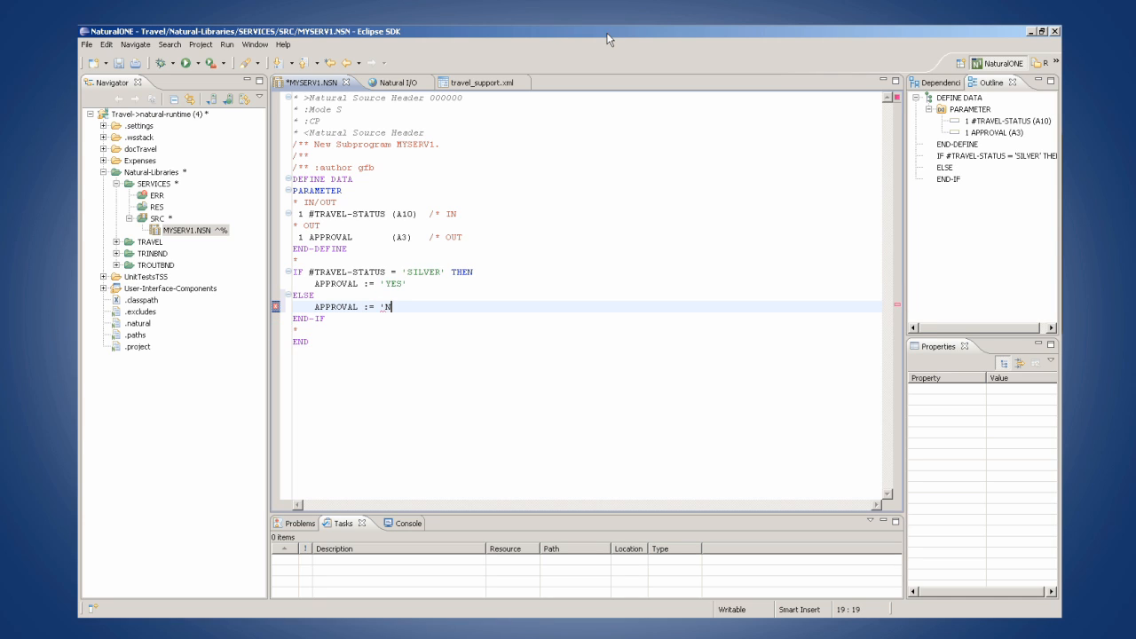
type("O'")
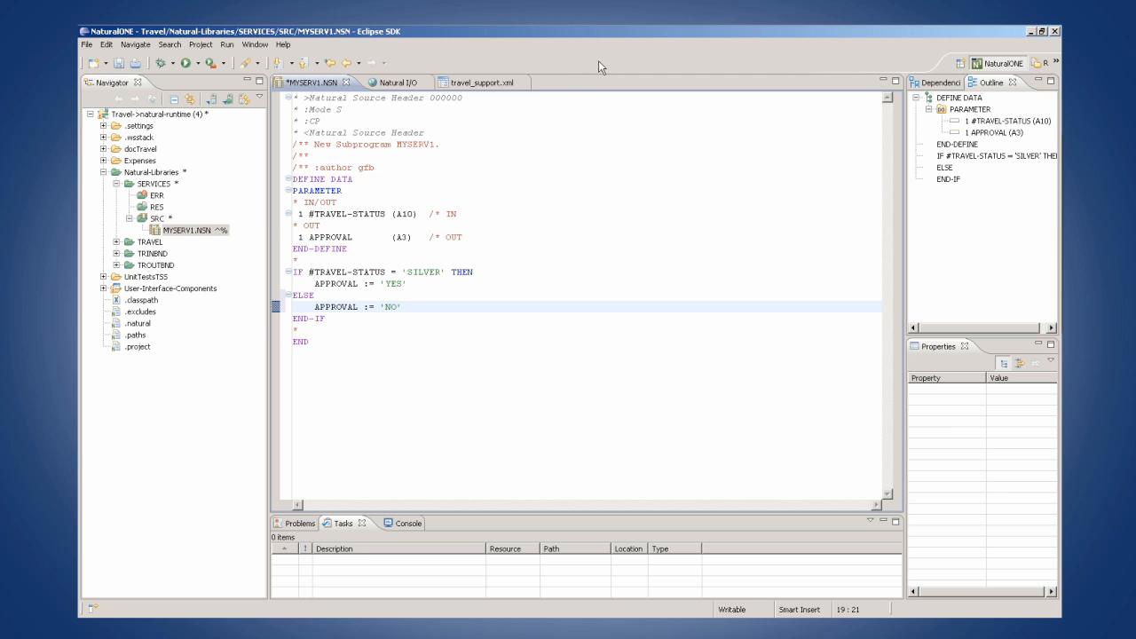
Step: Generate the SERVICES web service from MYSERV1.NSN with Deploy kept checked
right_click(186, 230)
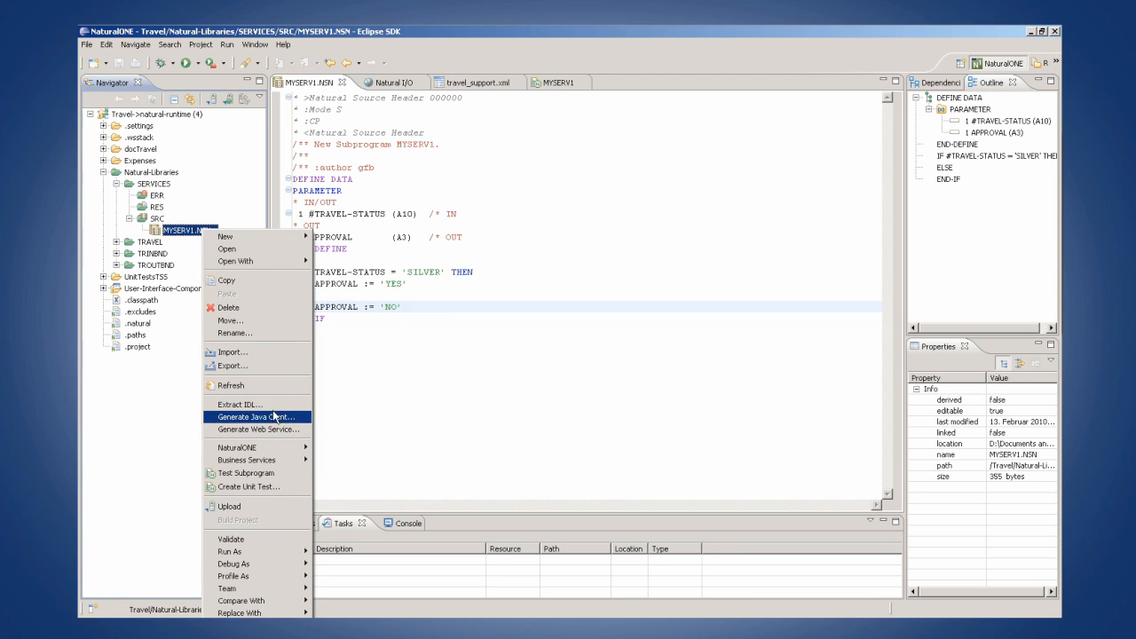
left_click(259, 430)
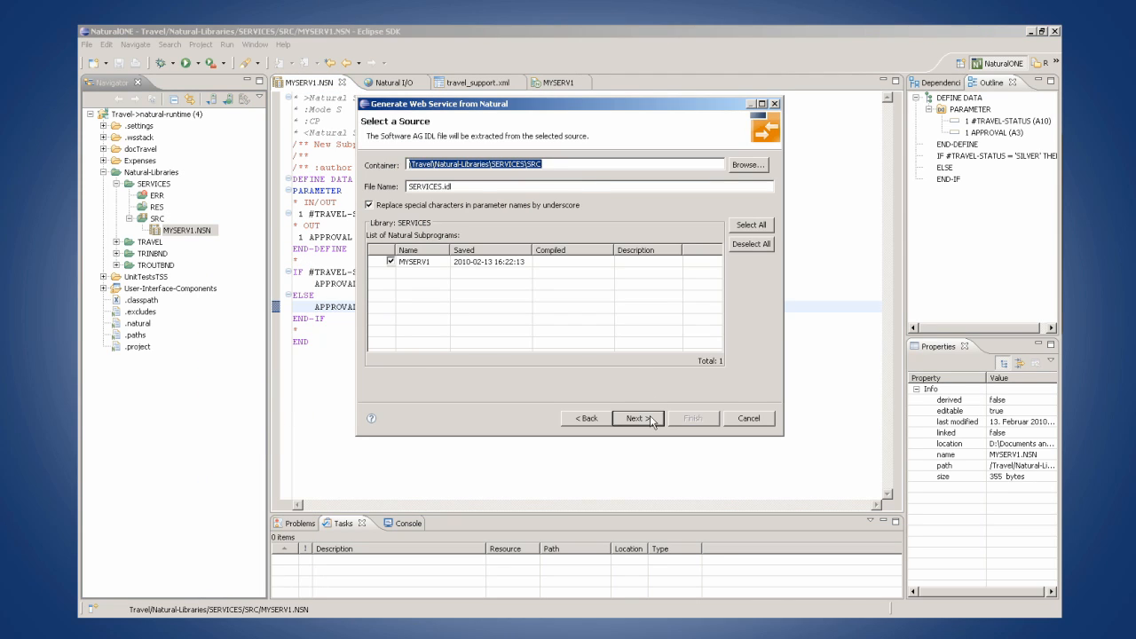
left_click(637, 418)
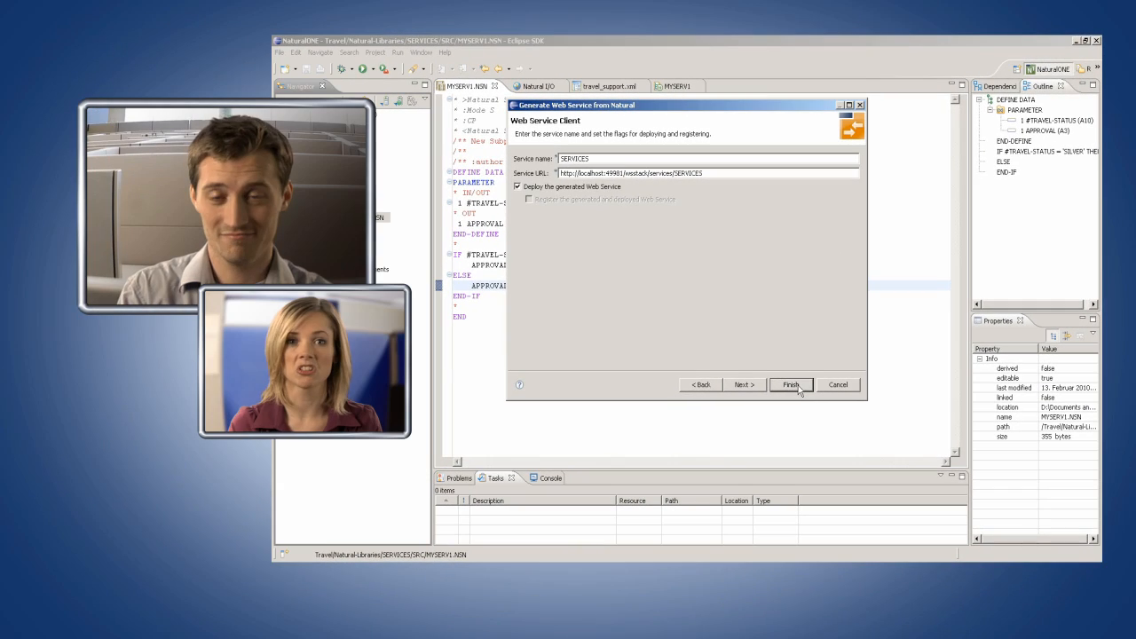
left_click(788, 385)
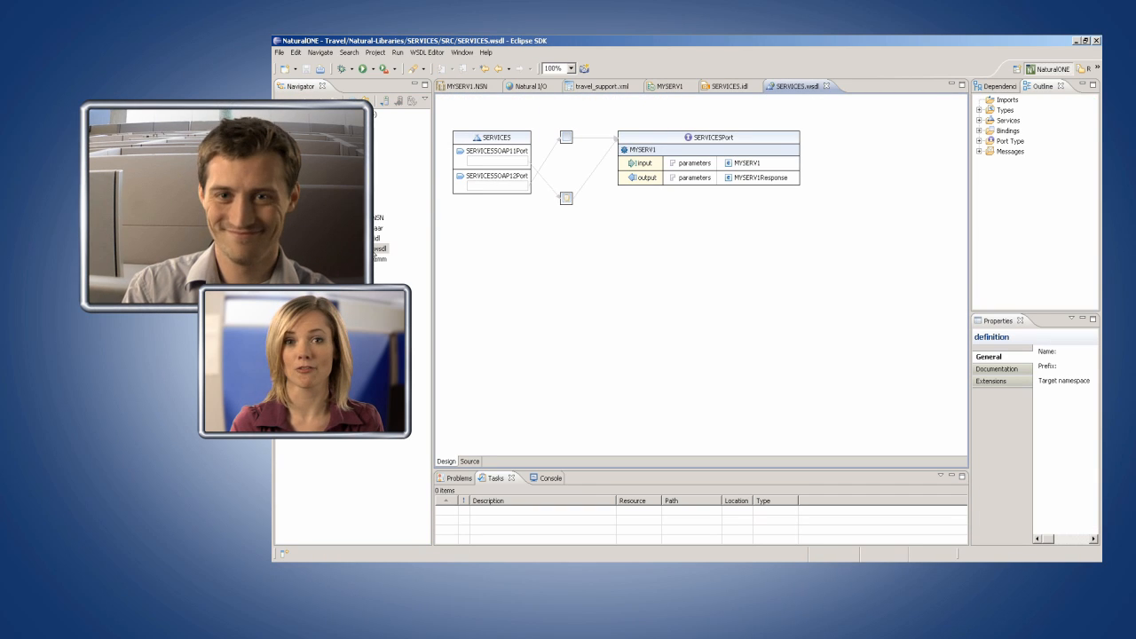
Step: Inspect SERVICES.wsdl's MYSERV1 input and output messages on SERVICESPort in the Design tab
left_click(759, 178)
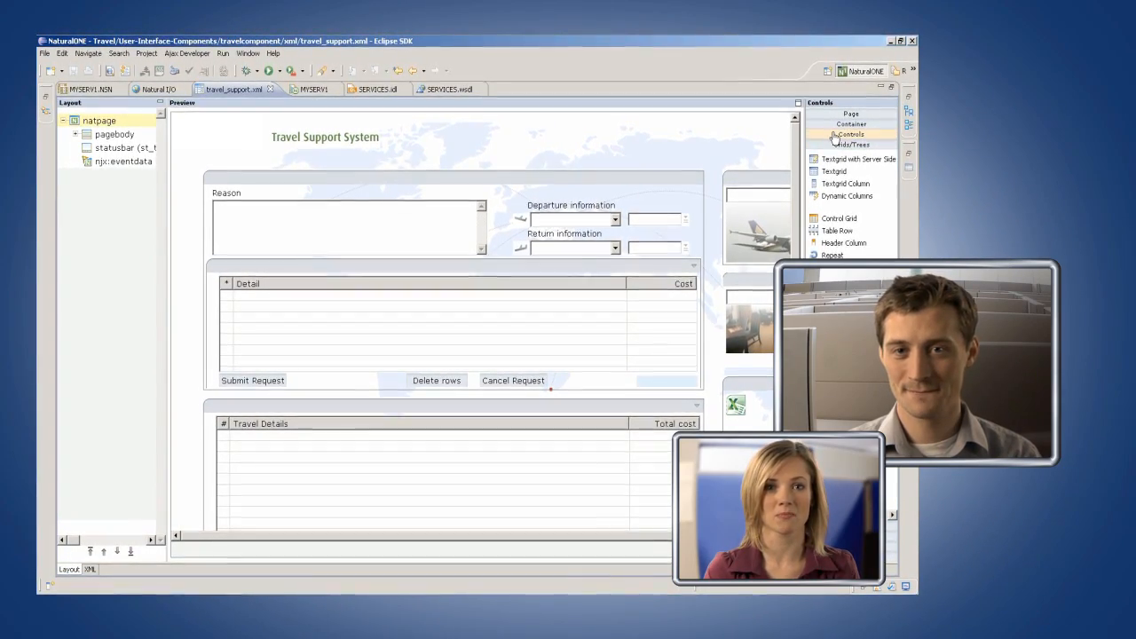
Step: Show the Container controls palette for the travel_support.xml layout
left_click(850, 129)
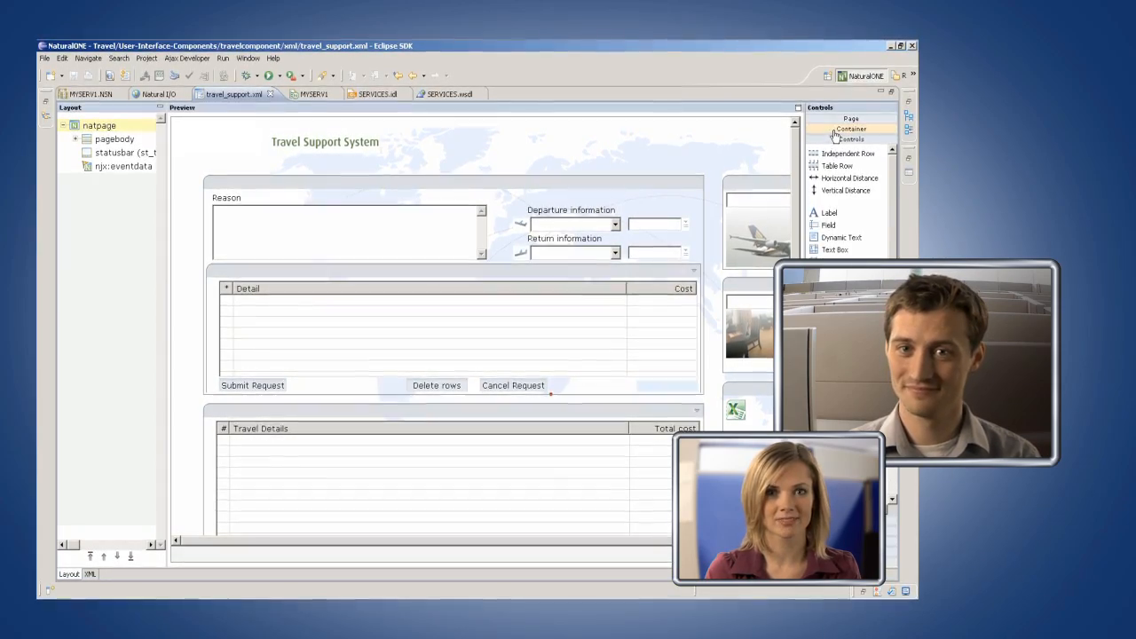